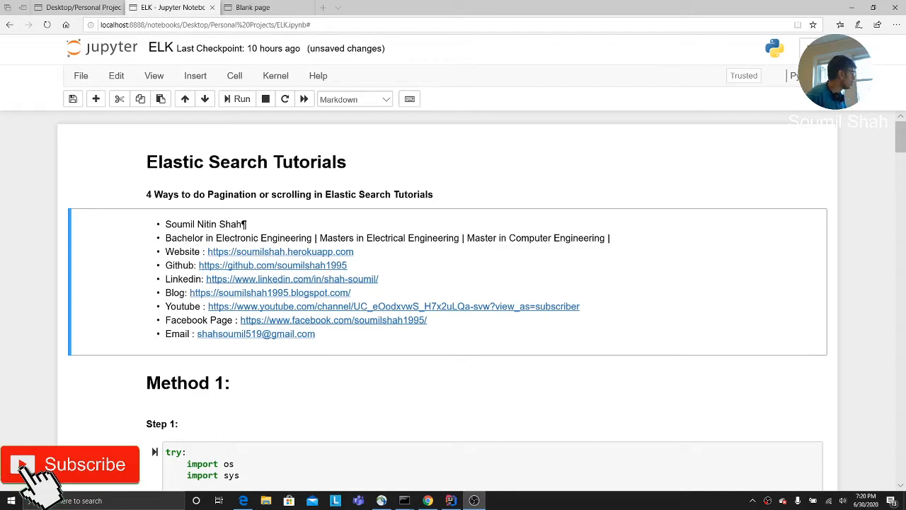
pyautogui.moveTo(425, 312)
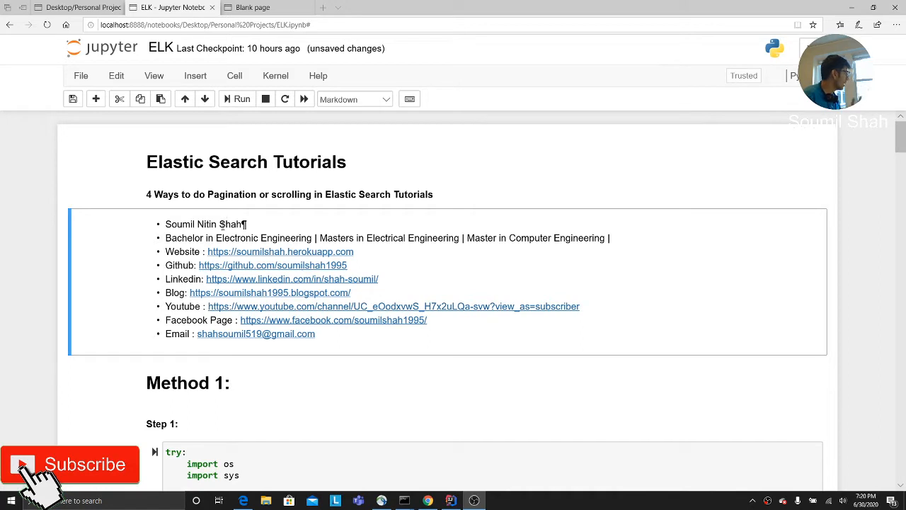
pyautogui.moveTo(246, 227)
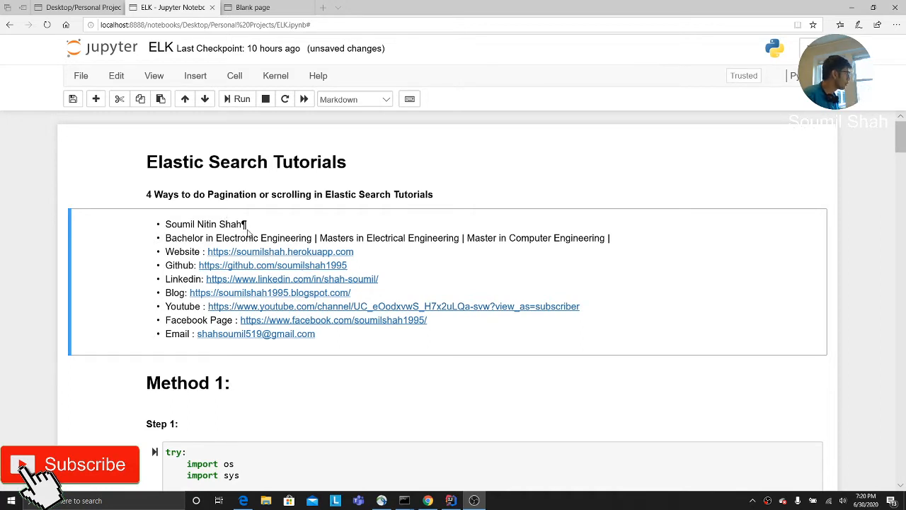
pyautogui.moveTo(292, 211)
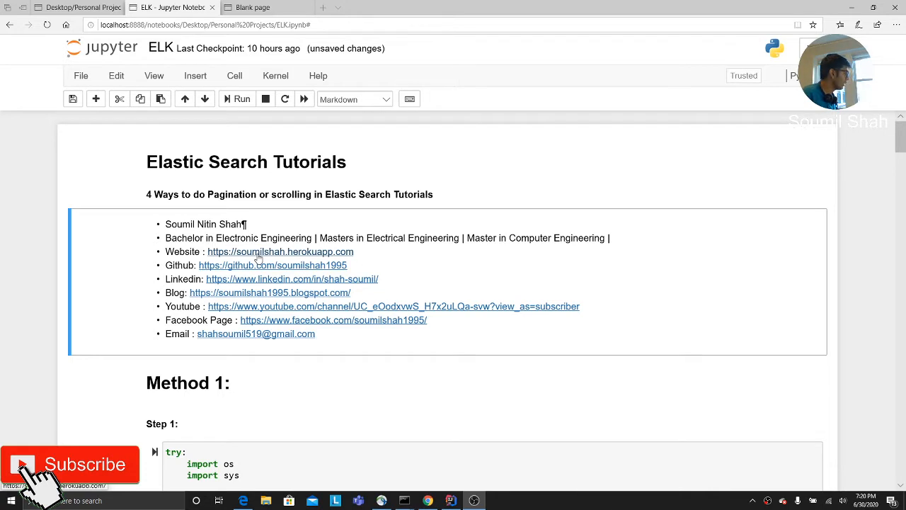
# - Rerun the Kibana netflix search for directors matching 'Richard' and review the returned hits
pyautogui.scroll(-3)
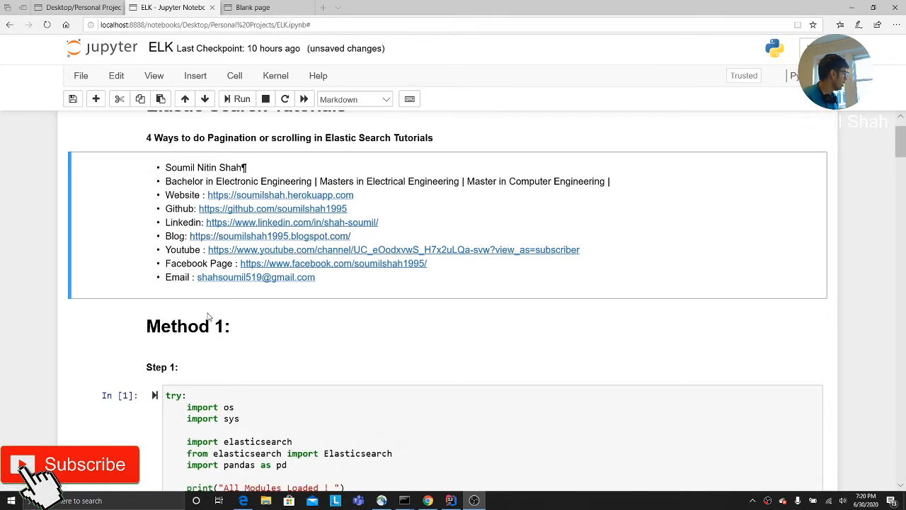
pyautogui.moveTo(237, 230)
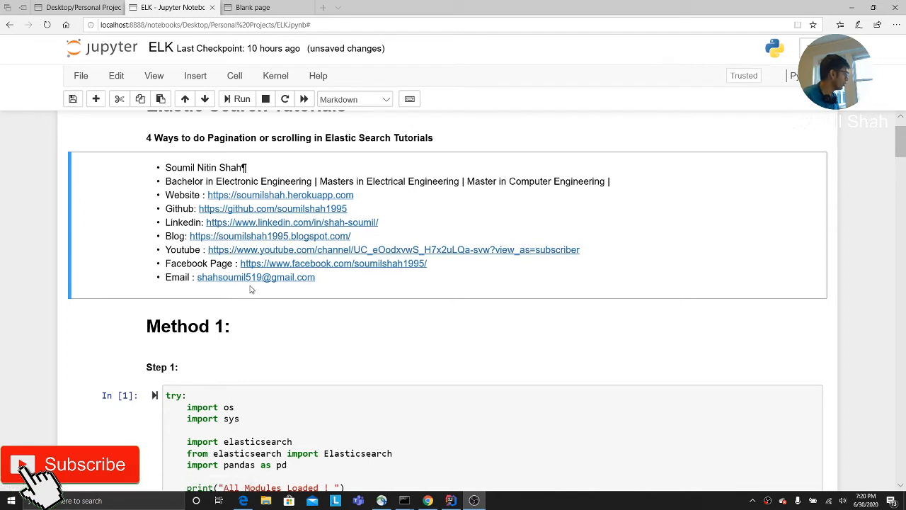
pyautogui.scroll(-3)
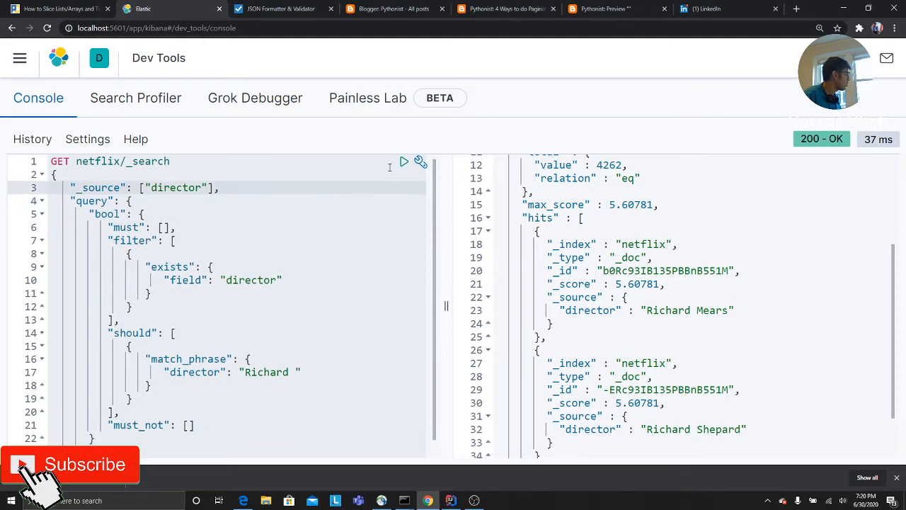
pyautogui.click(404, 161)
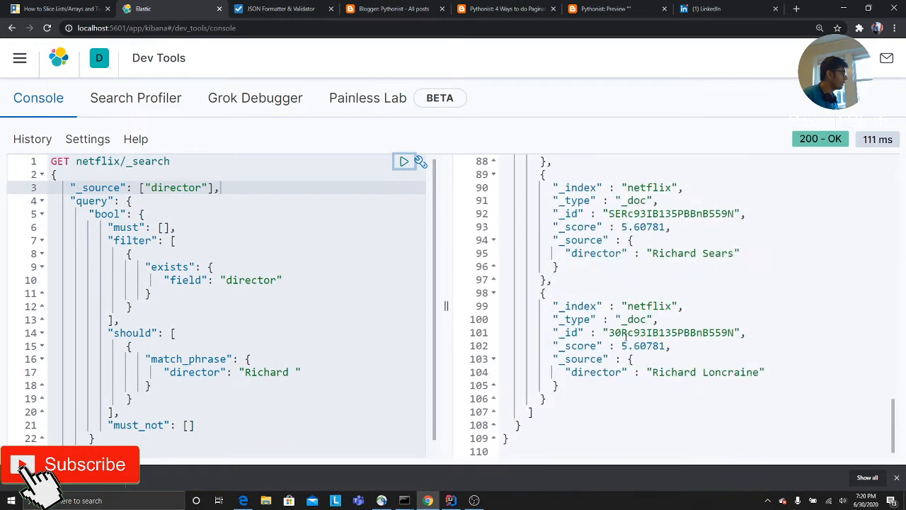
pyautogui.press('alt+tab')
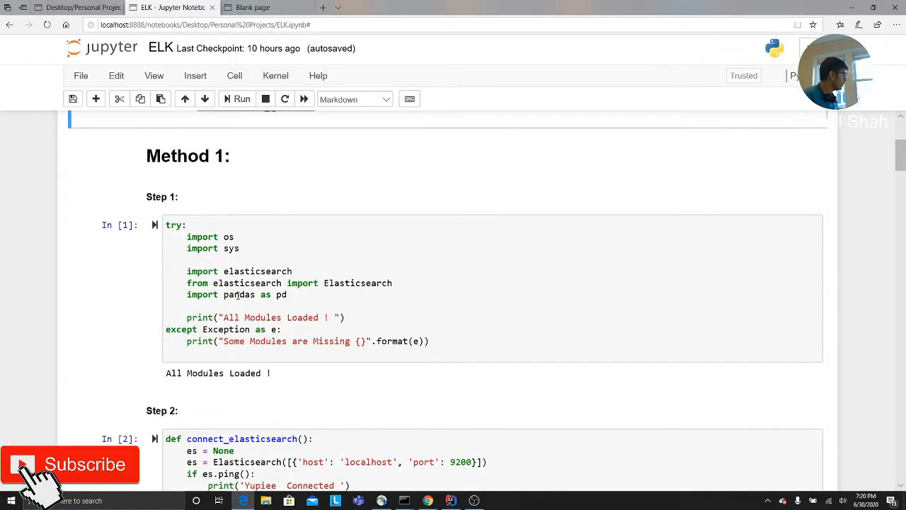
# - Scroll to Step 3's query: size 10, existing directors, matching 'Richard'
pyautogui.scroll(-3)
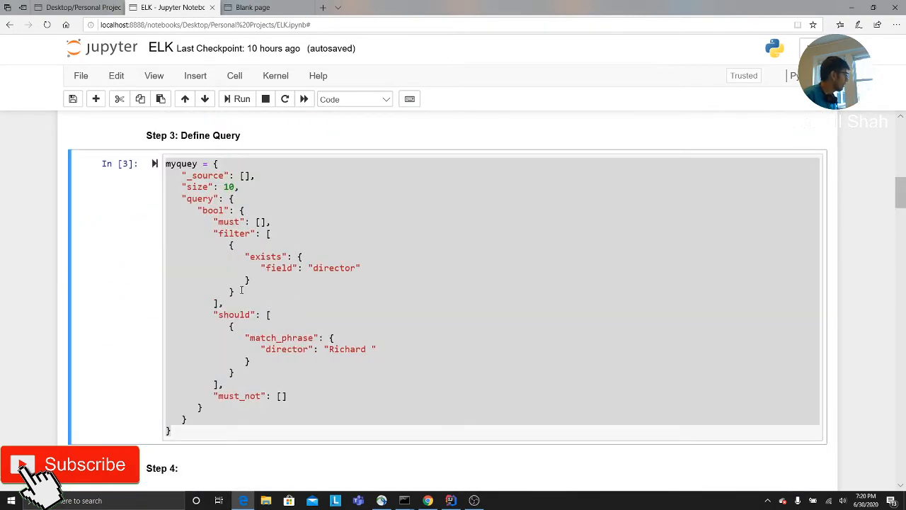
pyautogui.scroll(-3)
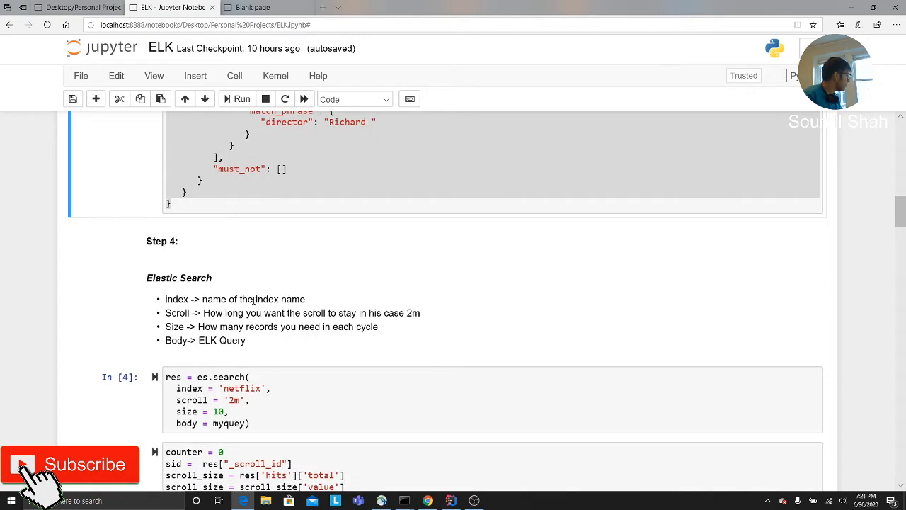
pyautogui.scroll(-3)
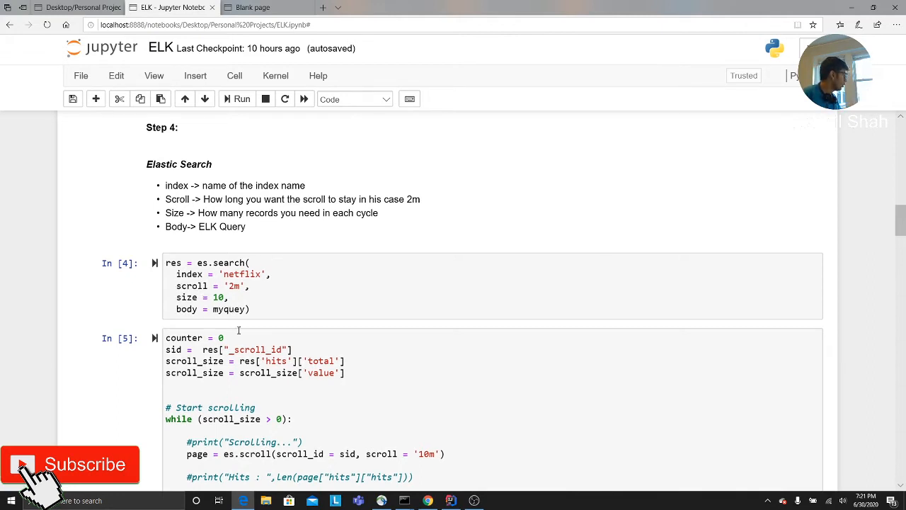
pyautogui.scroll(-3)
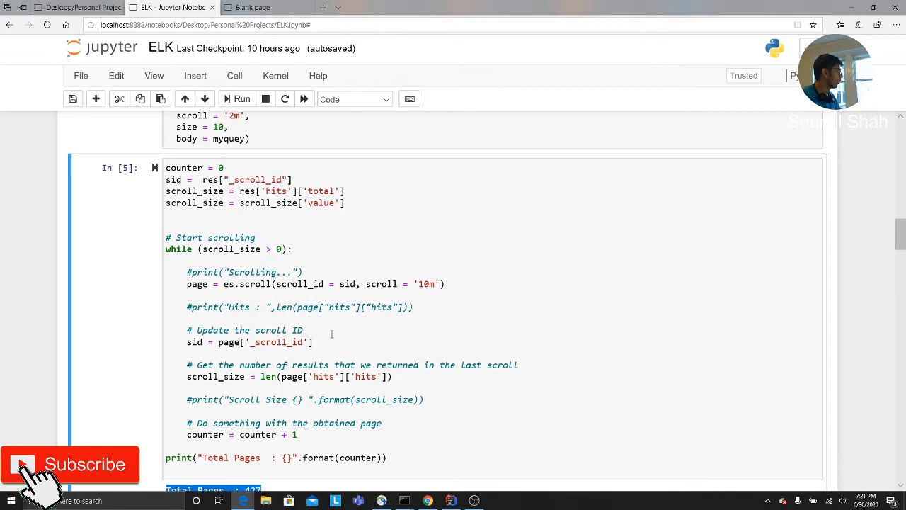
pyautogui.scroll(-3)
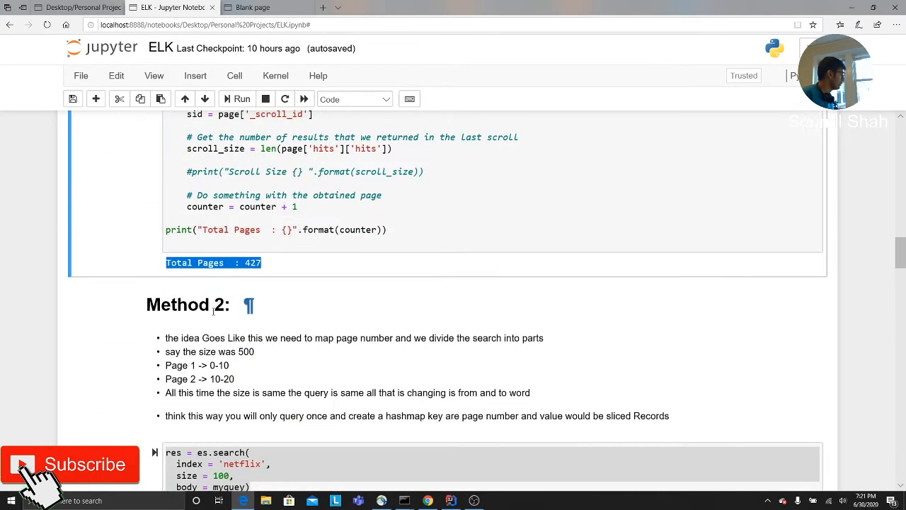
pyautogui.scroll(-3)
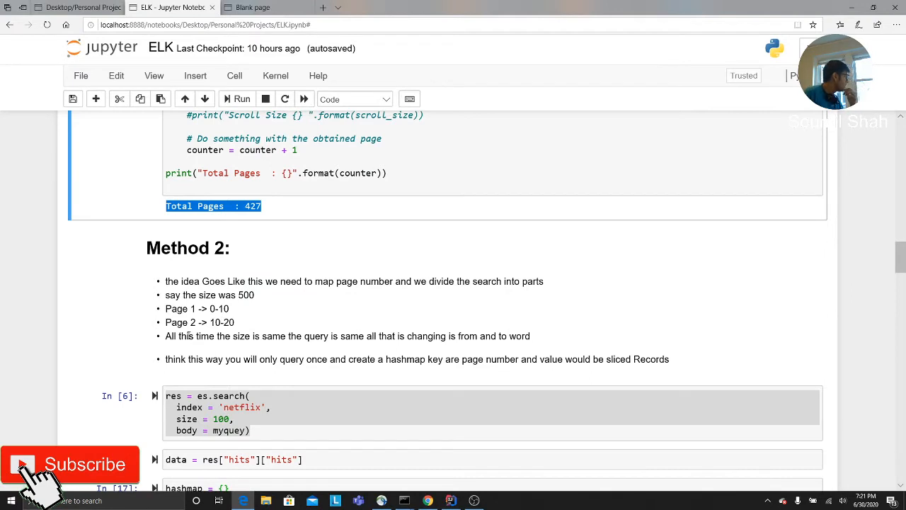
pyautogui.moveTo(232, 291)
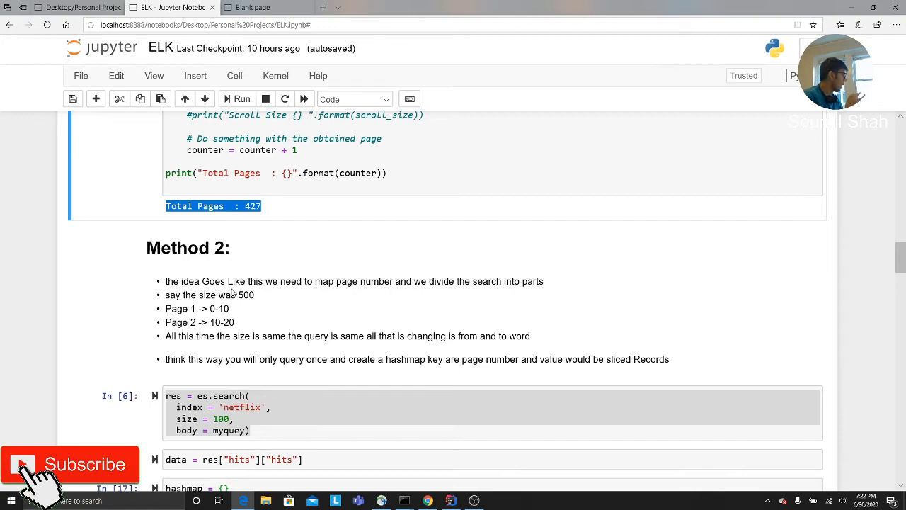
pyautogui.scroll(-3)
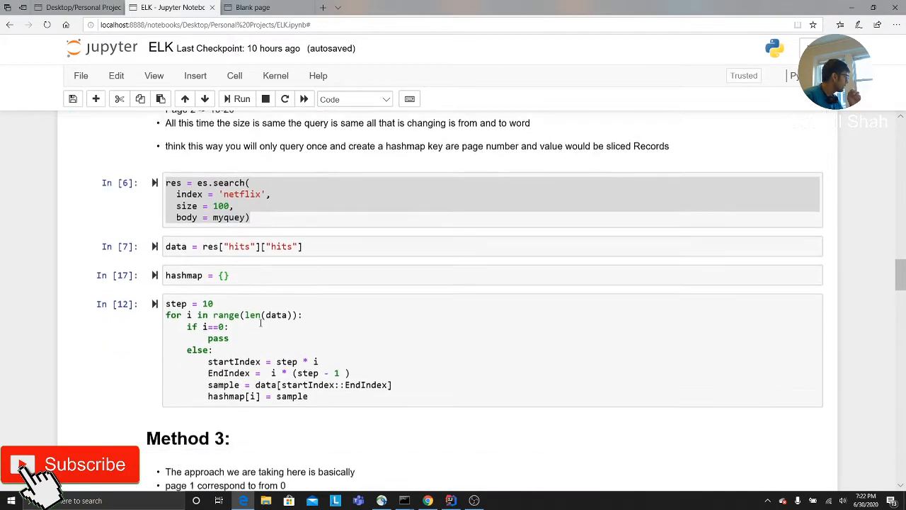
pyautogui.scroll(-3)
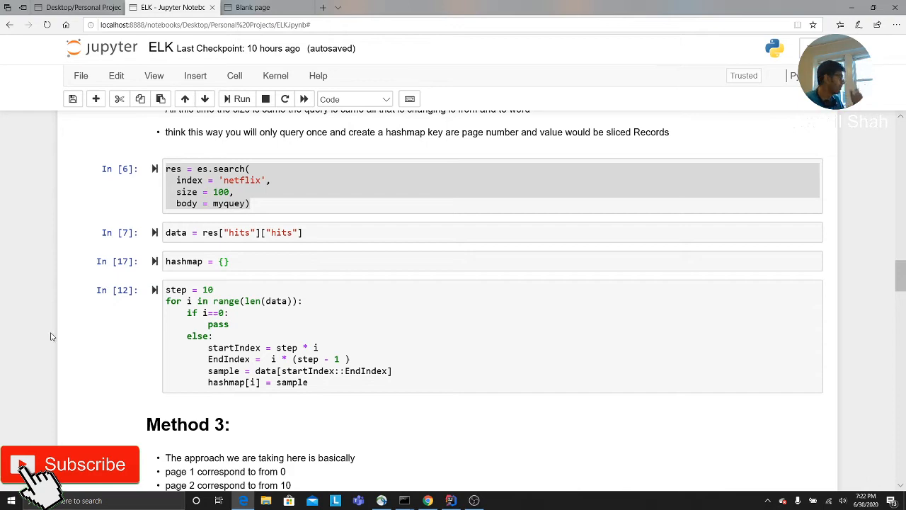
pyautogui.scroll(-3)
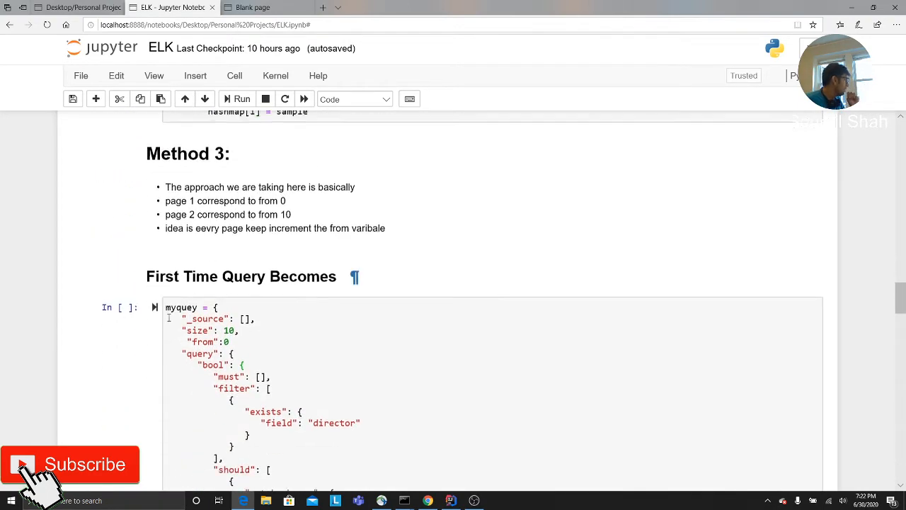
pyautogui.scroll(-3)
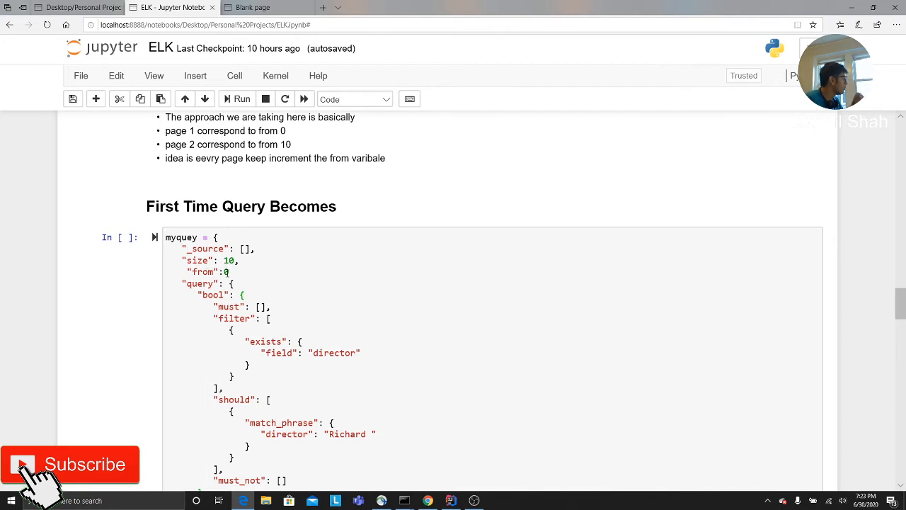
pyautogui.scroll(-3)
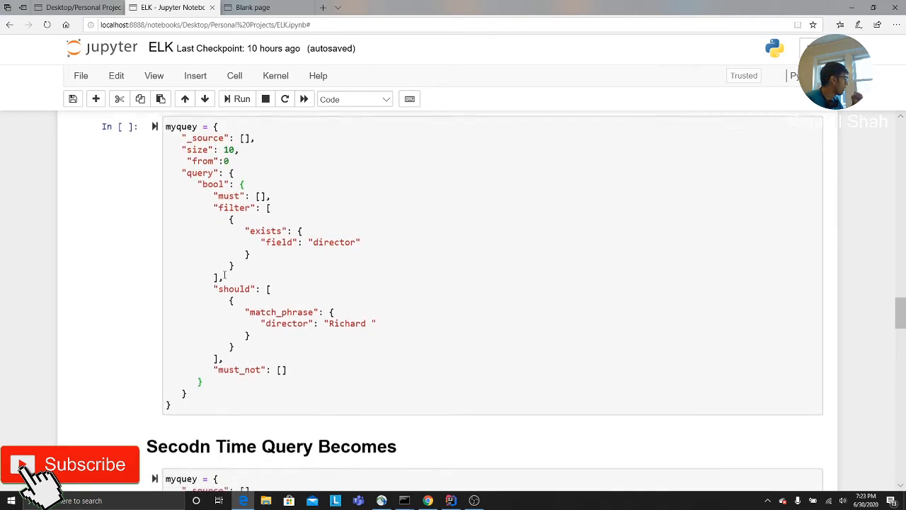
pyautogui.scroll(-3)
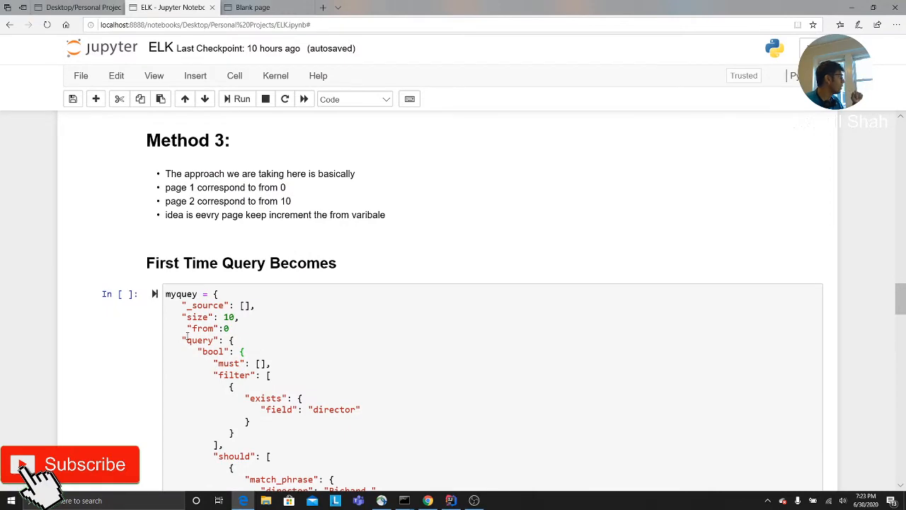
pyautogui.scroll(-3)
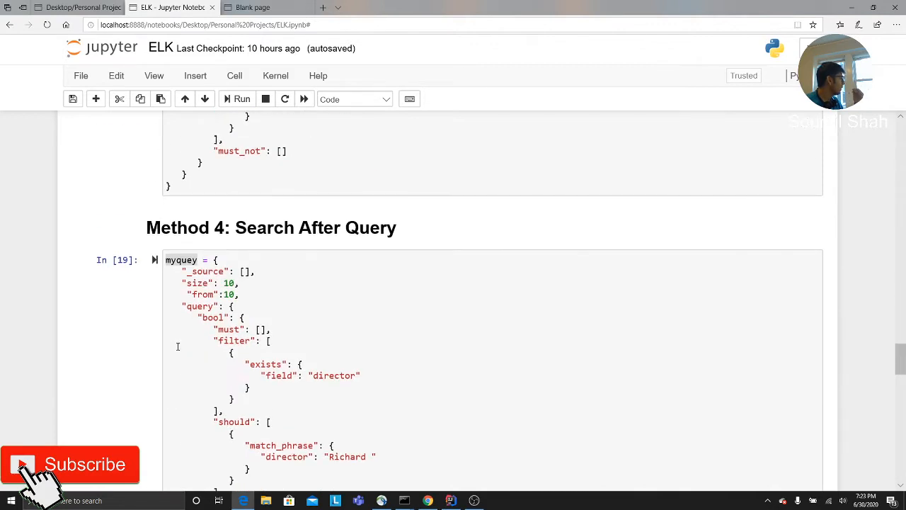
pyautogui.moveTo(203, 378)
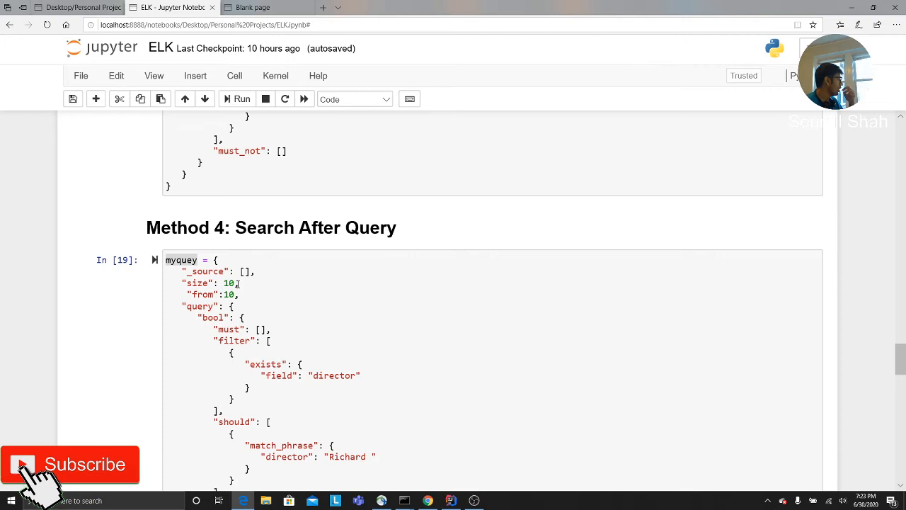
# - Scroll down through Method 4 and select the create_scroll function cell
pyautogui.scroll(-3)
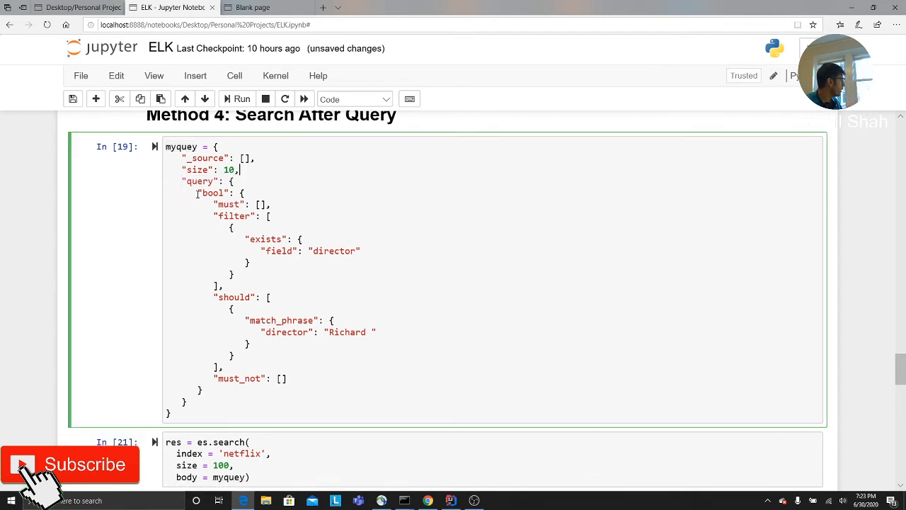
pyautogui.scroll(-3)
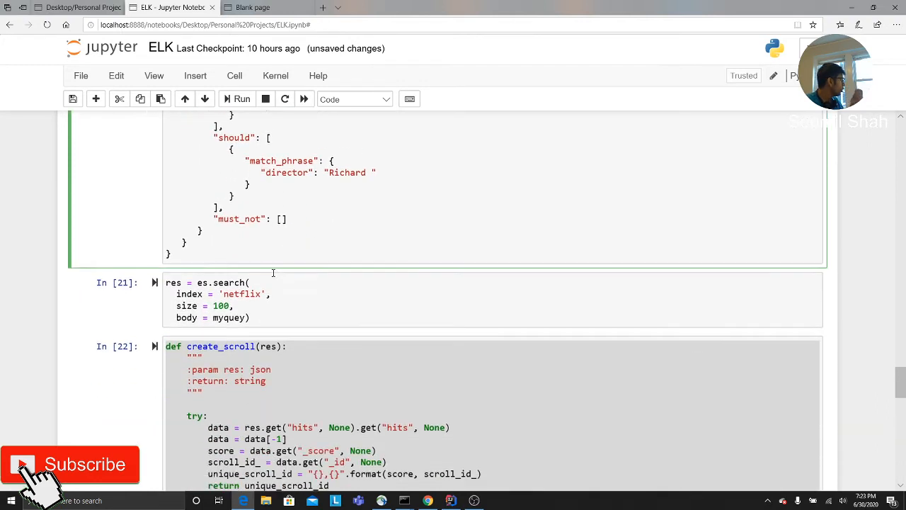
pyautogui.scroll(-3)
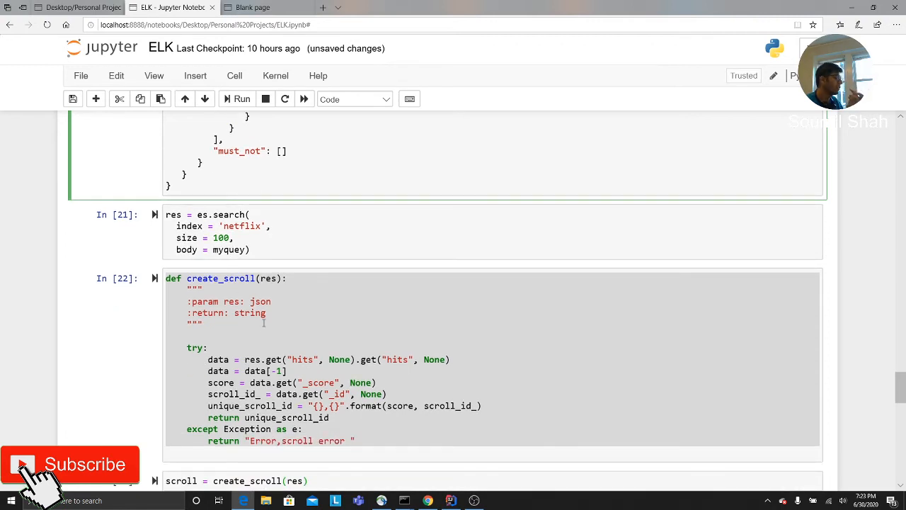
pyautogui.click(237, 98)
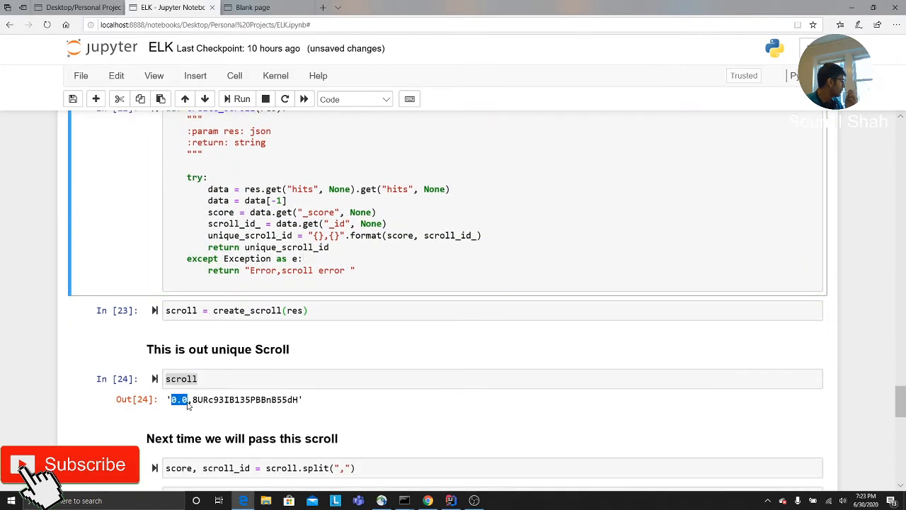
# - Highlight the 0.0 score in the scroll output and review the split and search_after cells
pyautogui.moveTo(188, 399); pyautogui.dragTo(301, 399)
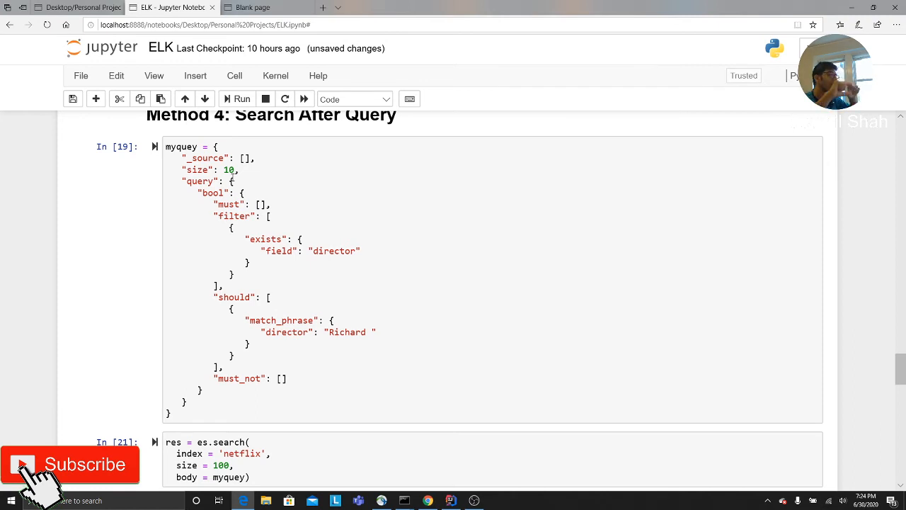
pyautogui.scroll(-3)
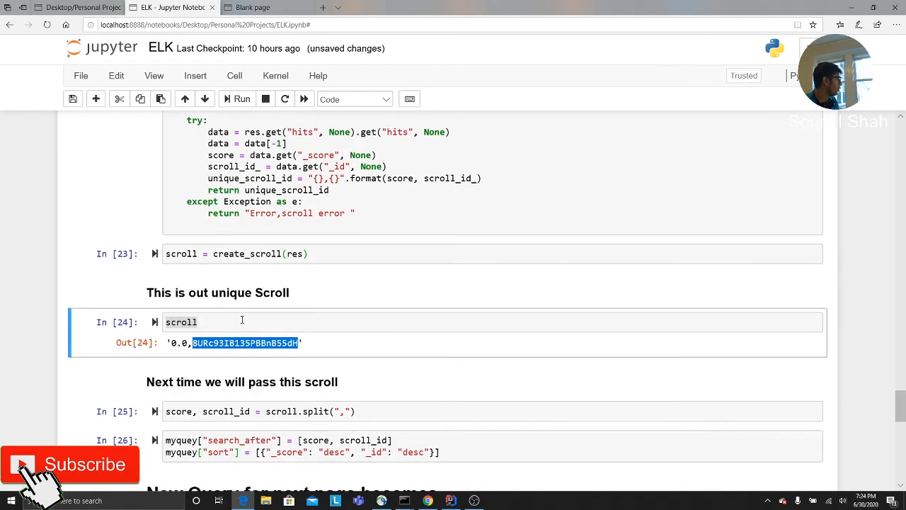
pyautogui.scroll(-3)
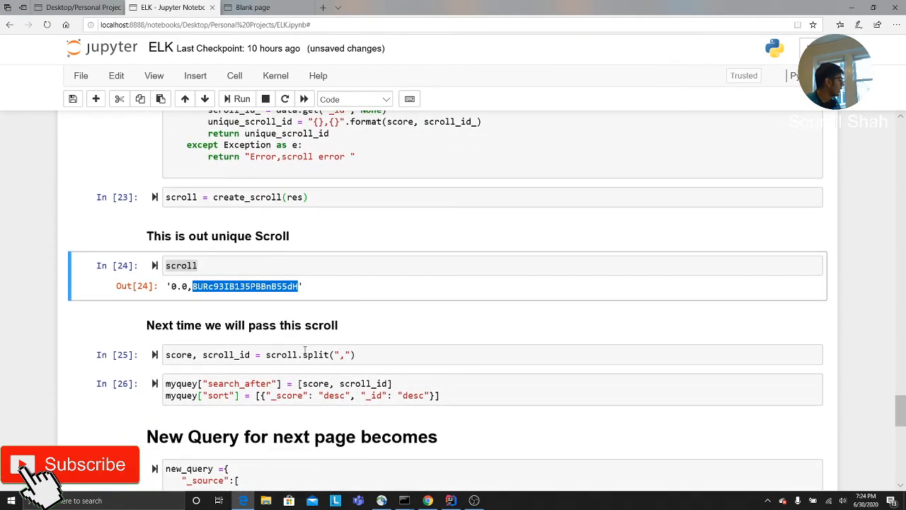
pyautogui.scroll(-3)
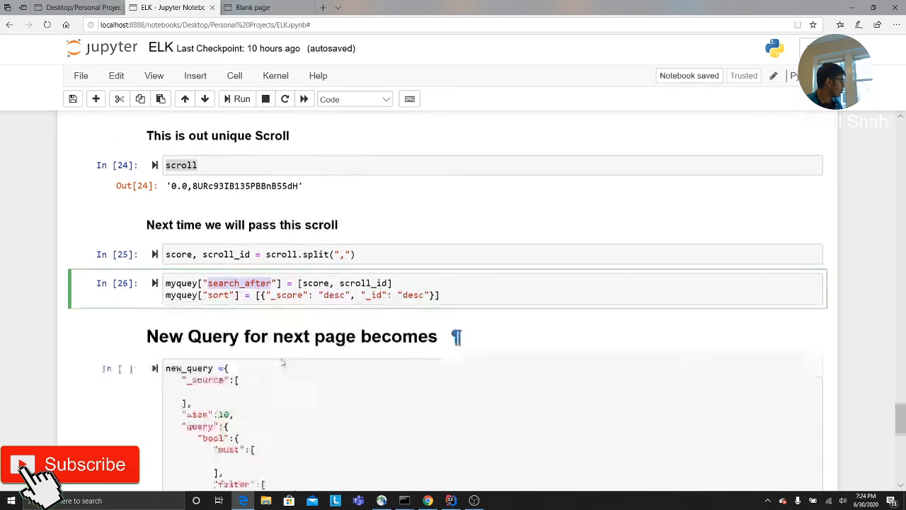
pyautogui.scroll(-3)
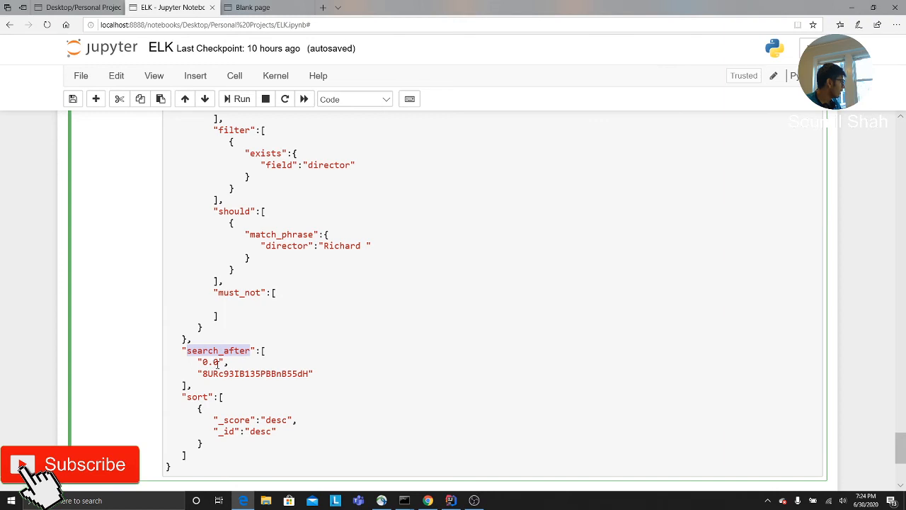
pyautogui.doubleClick(255, 372)
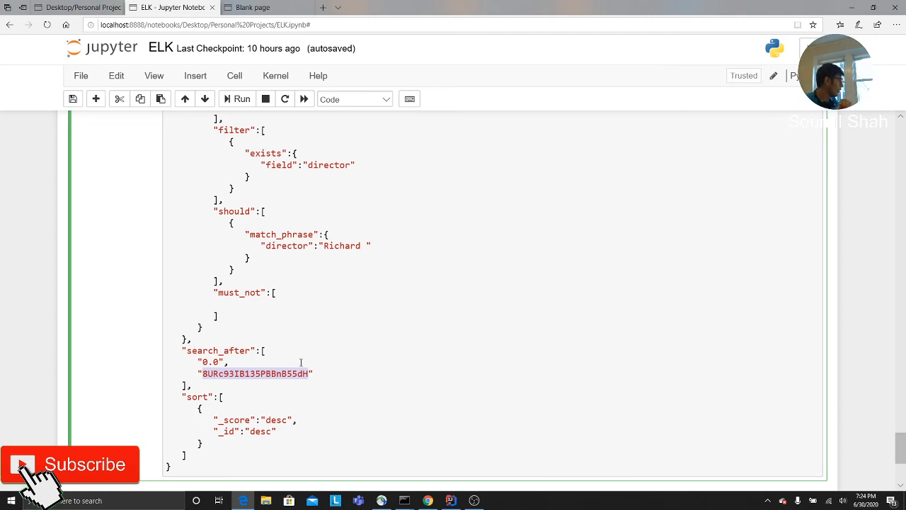
pyautogui.click(242, 98)
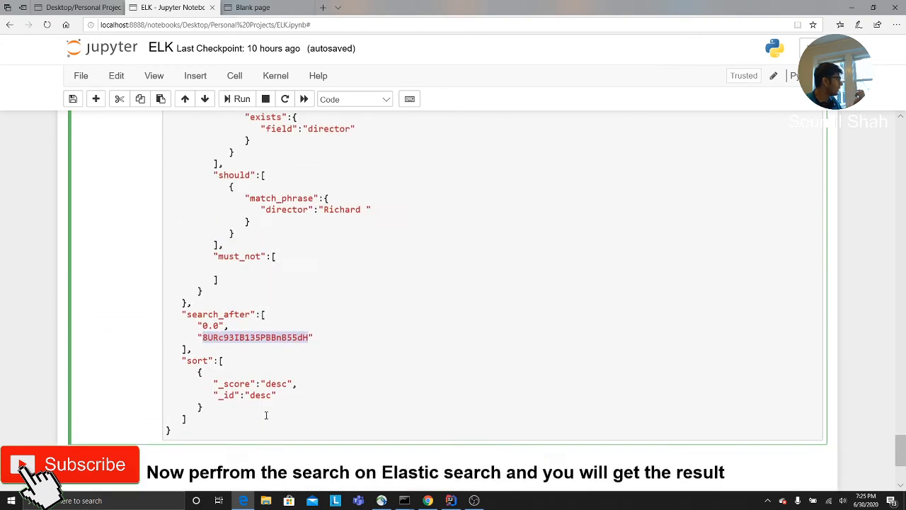
pyautogui.scroll(-3)
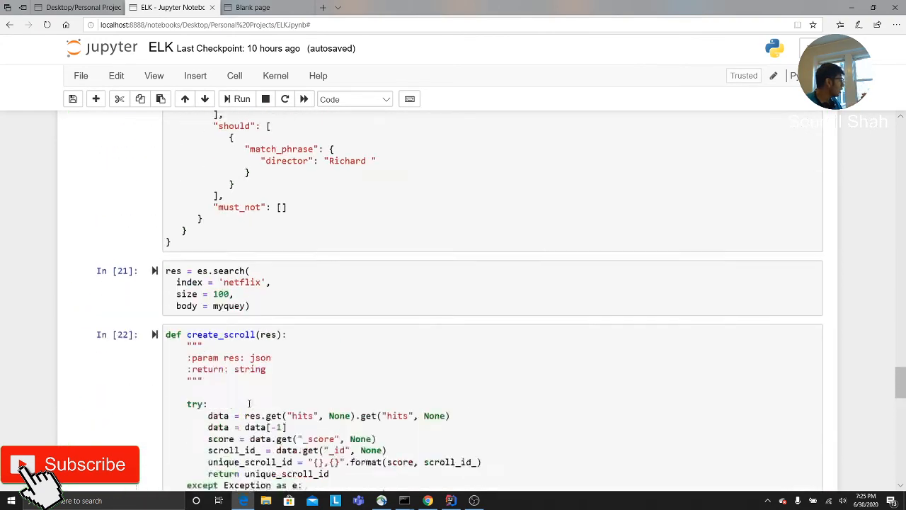
pyautogui.scroll(3)
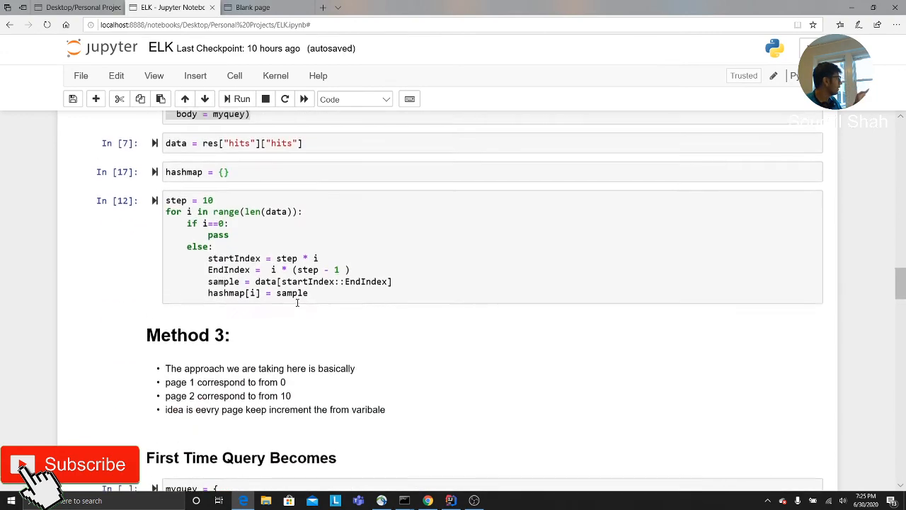
pyautogui.scroll(-3)
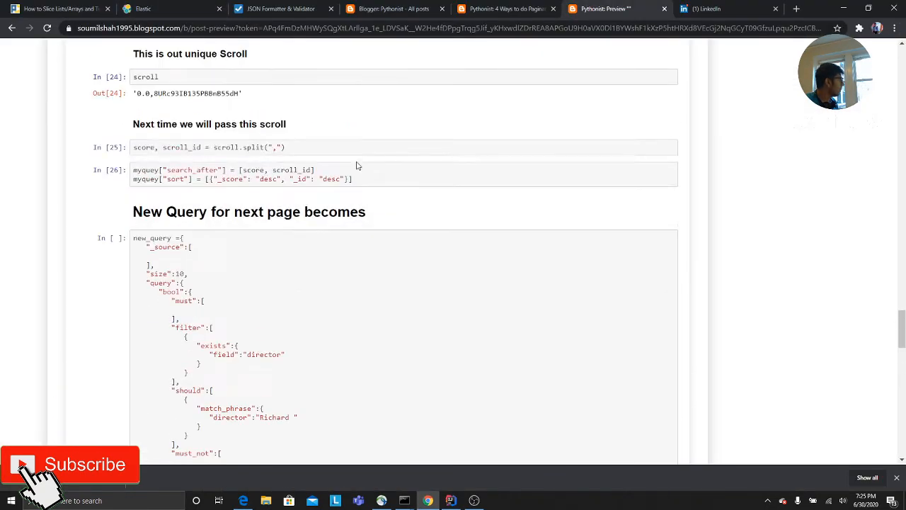
# - Scroll up to the top of the 'Elastic Search Tutorials' pagination post preview
pyautogui.scroll(3)
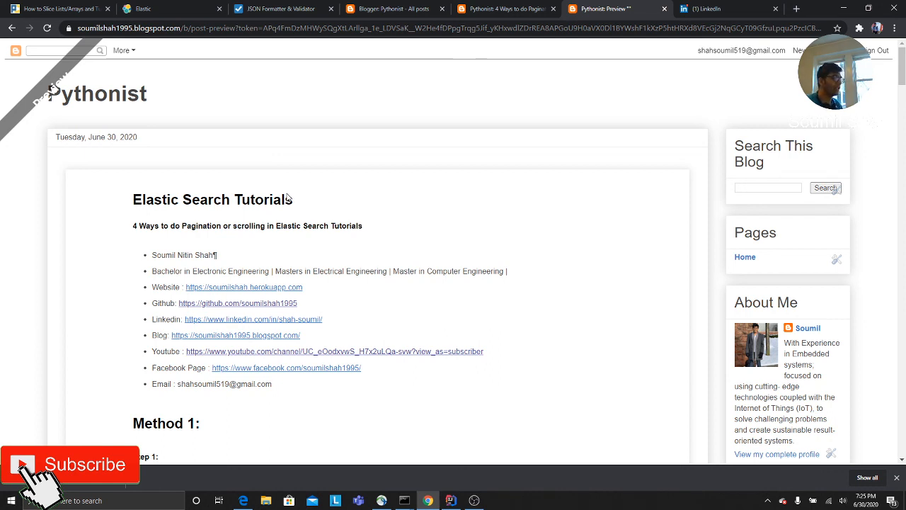
pyautogui.moveTo(230, 464)
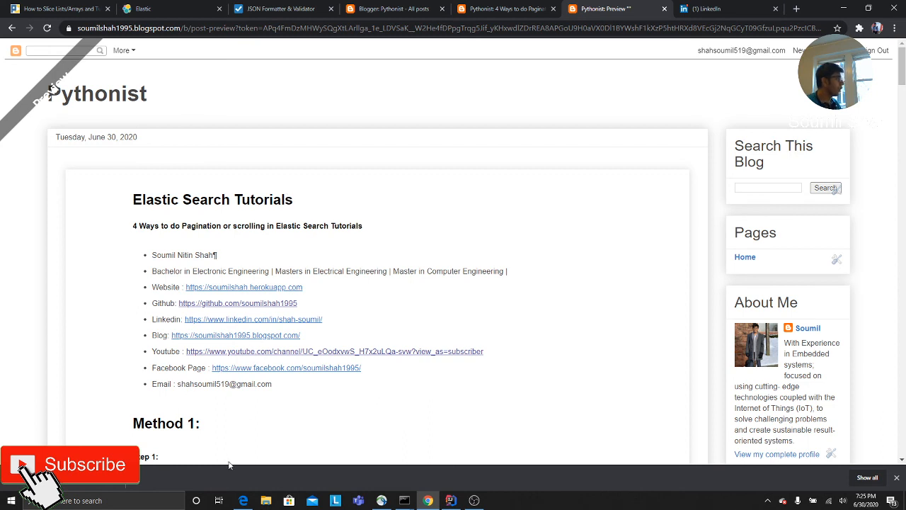